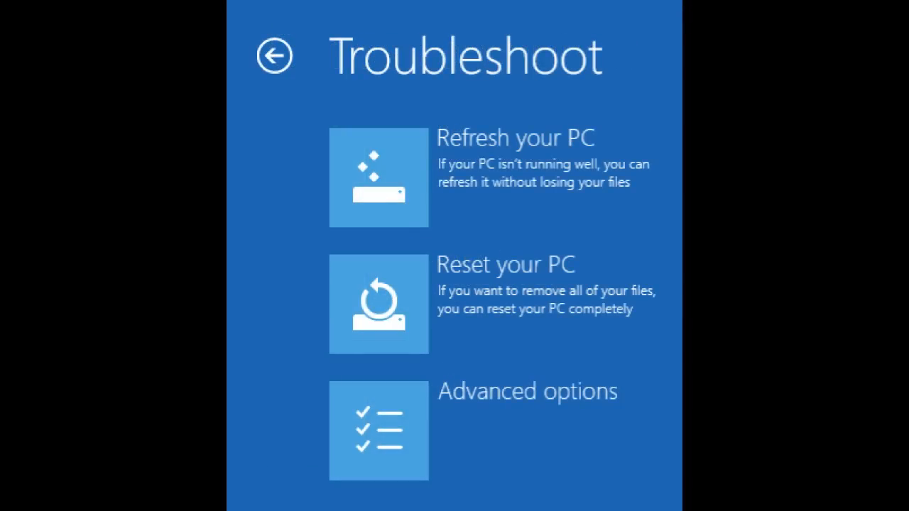
# Go to Advanced options from the Troubleshoot screen.
pyautogui.click(377, 431)
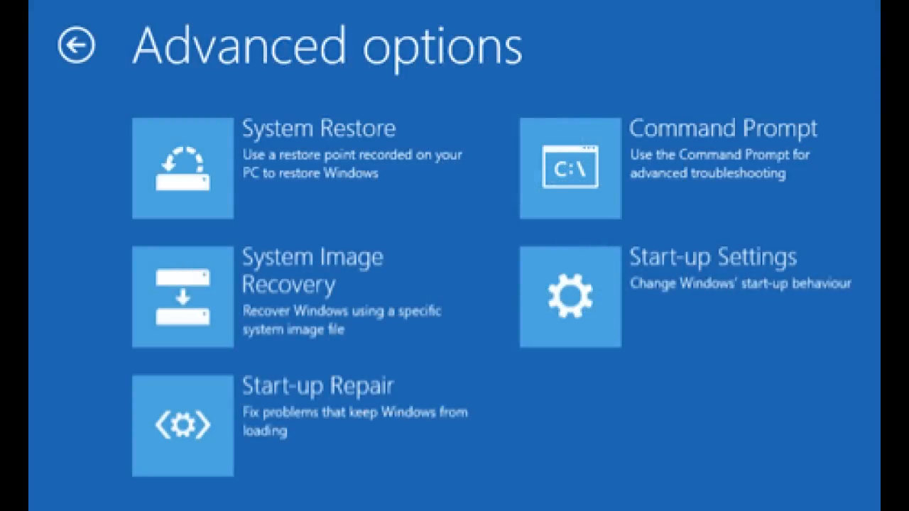
# Launch Start-up Repair so it begins preparing Automatic Repair.
pyautogui.click(182, 425)
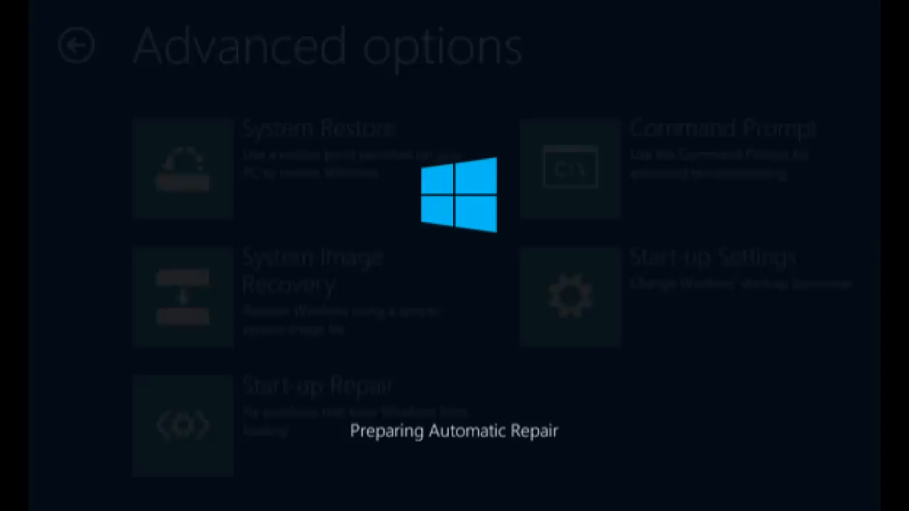
pyautogui.click(182, 426)
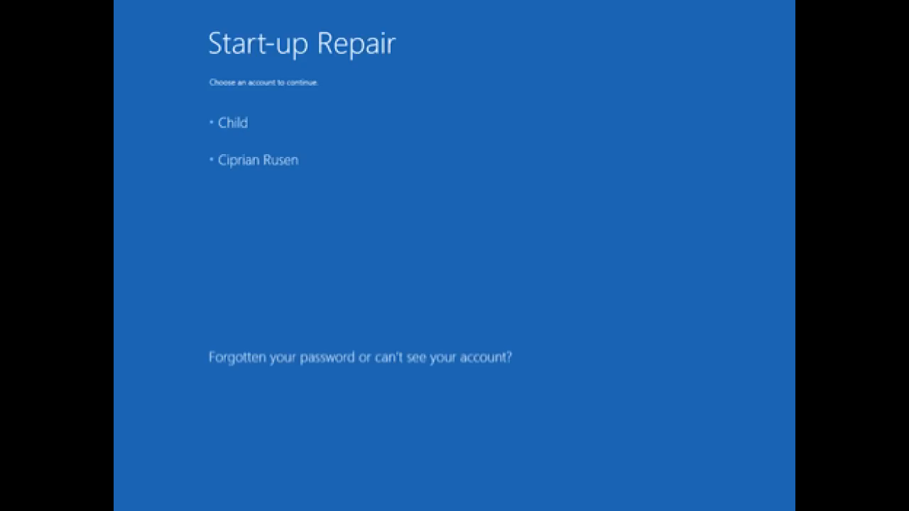
# Sign in as the administrator account and continue so Start-up Repair diagnoses the PC.
pyautogui.click(258, 160)
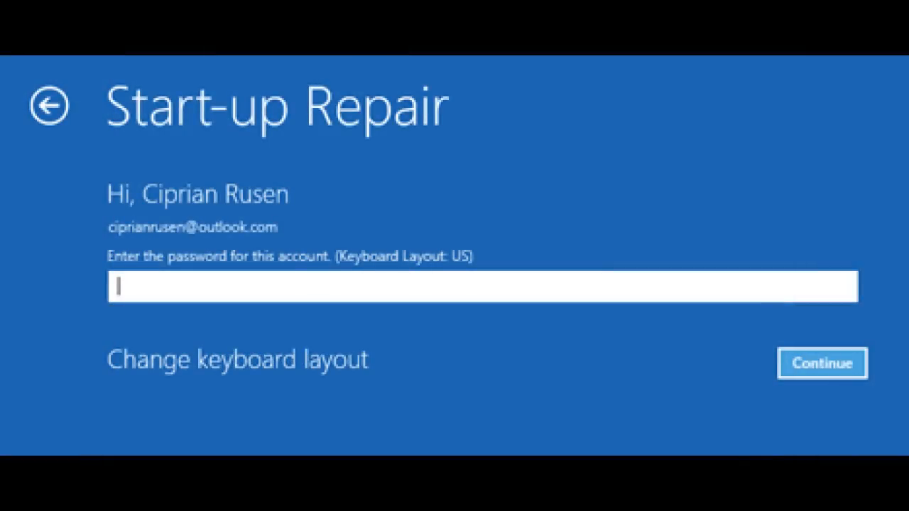
pyautogui.click(821, 364)
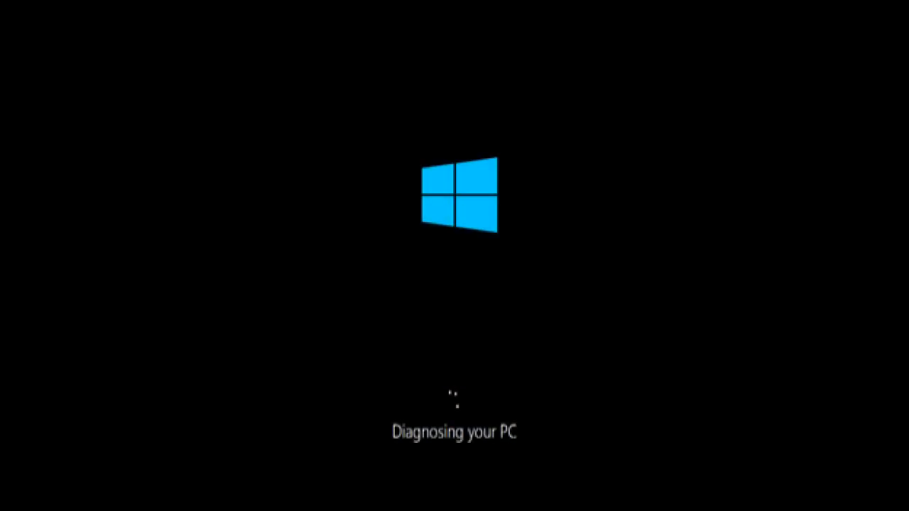